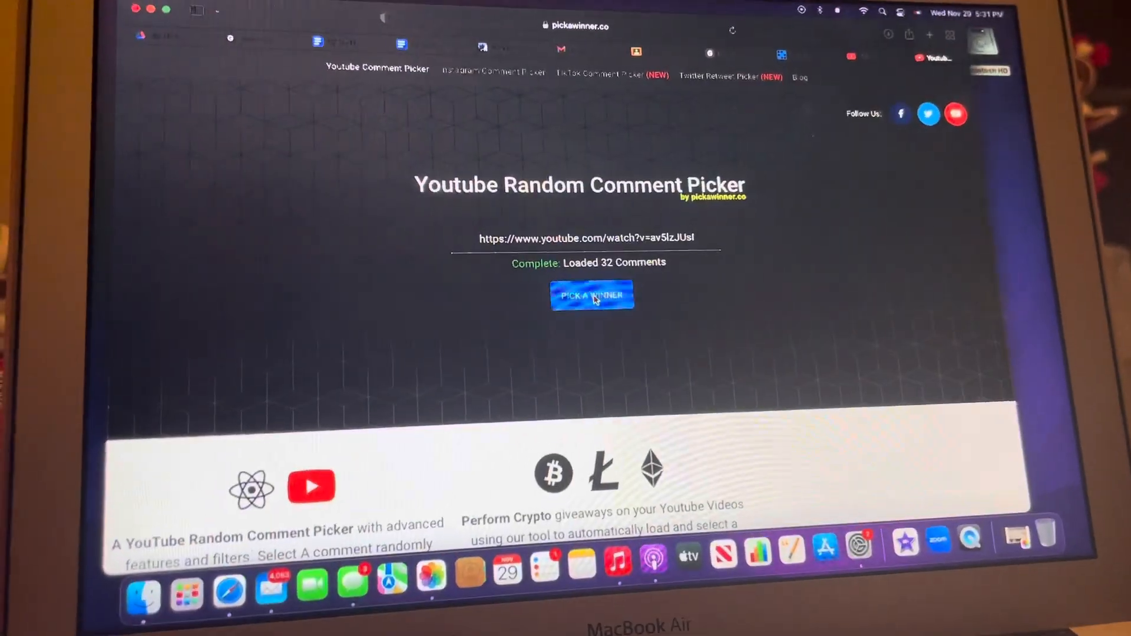
Pick a random winner from the 32 loaded YouTube comments to reveal the winning comment.
{"action": "left_click", "coordinate": [592, 296]}
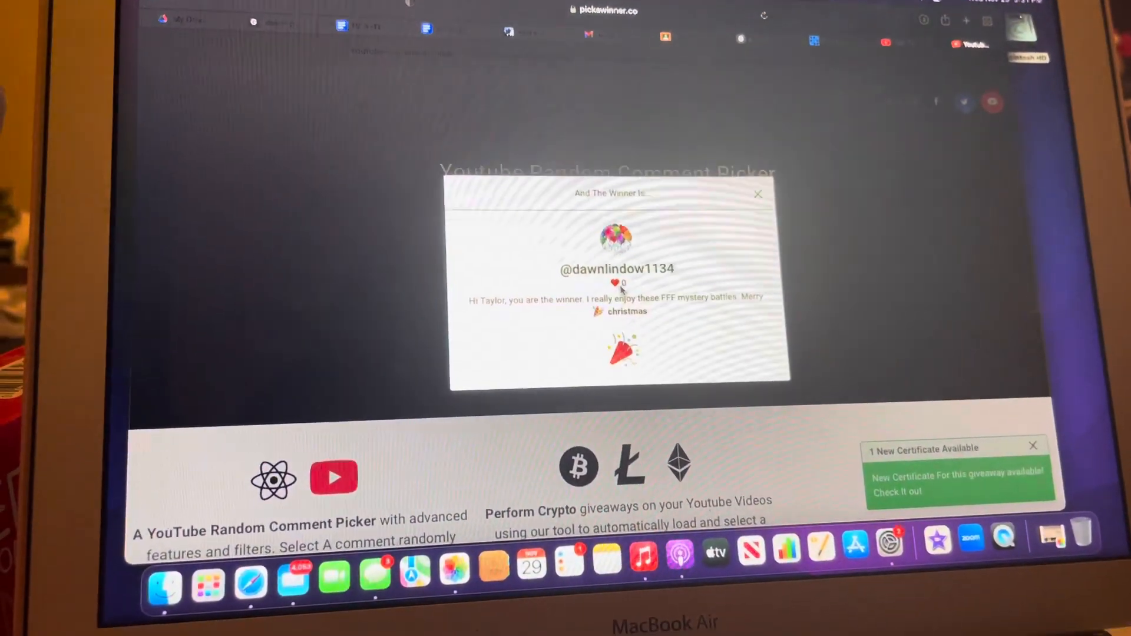